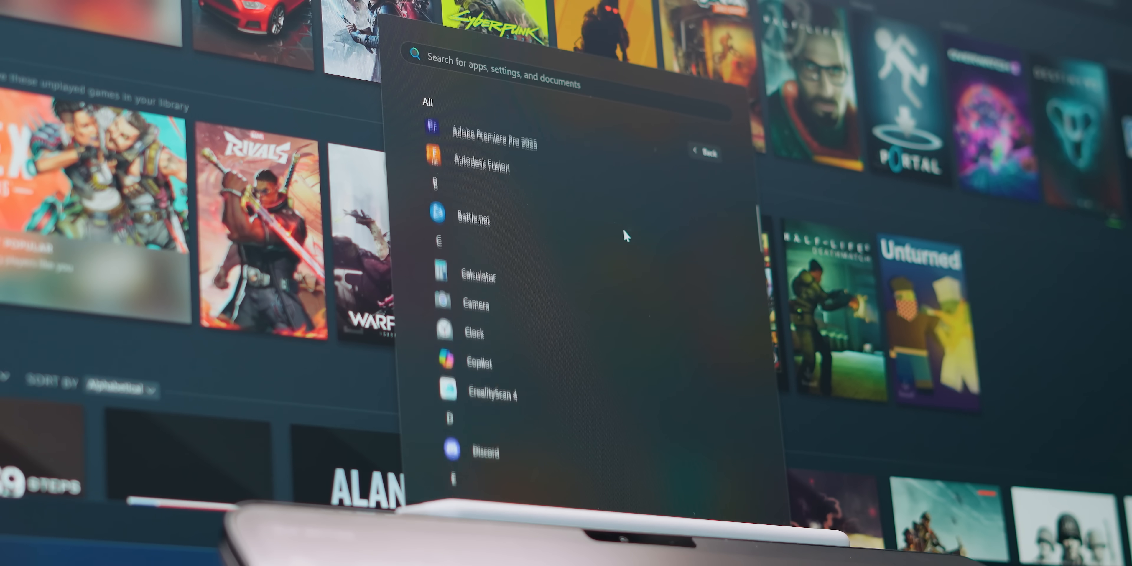
- Scroll the product page, view the 16GB Mind Graphics dock at £1,099, then return to the 8GB £773.50 listing
scroll(down, 3)
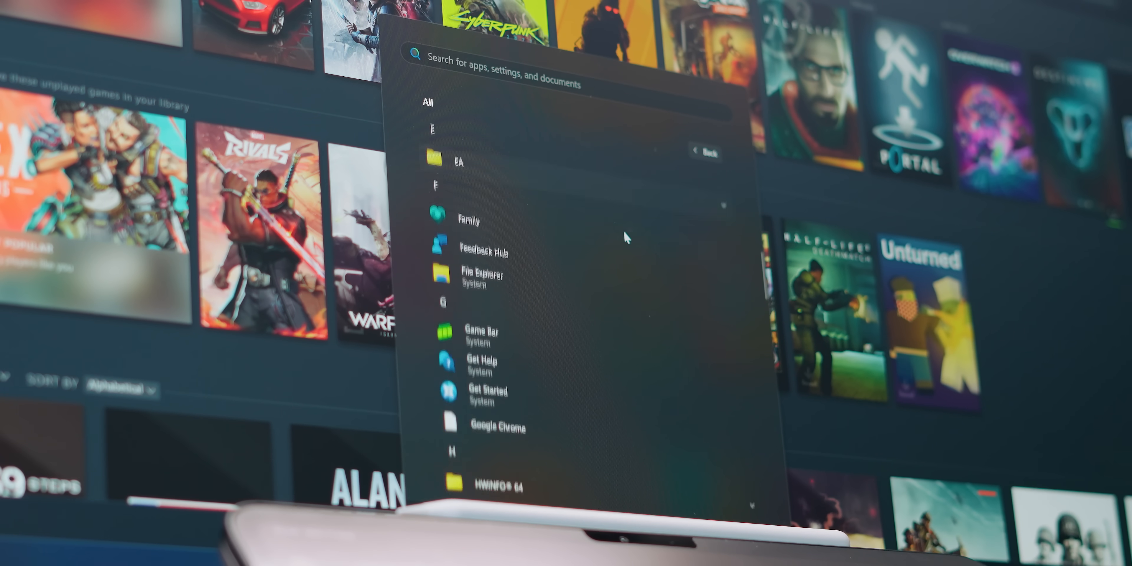
scroll(down, 3)
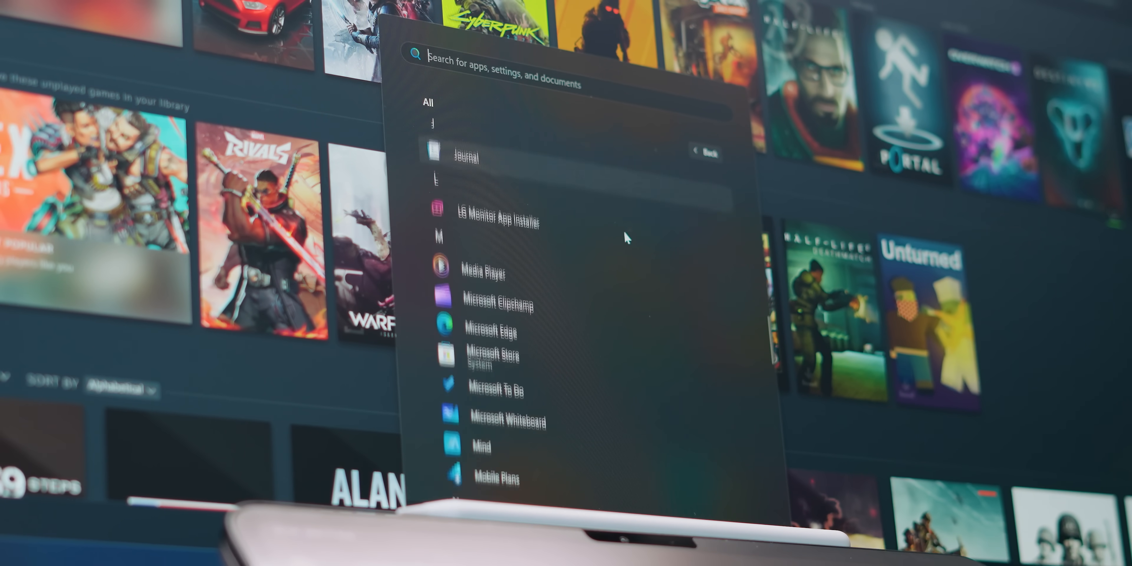
scroll(down, 3)
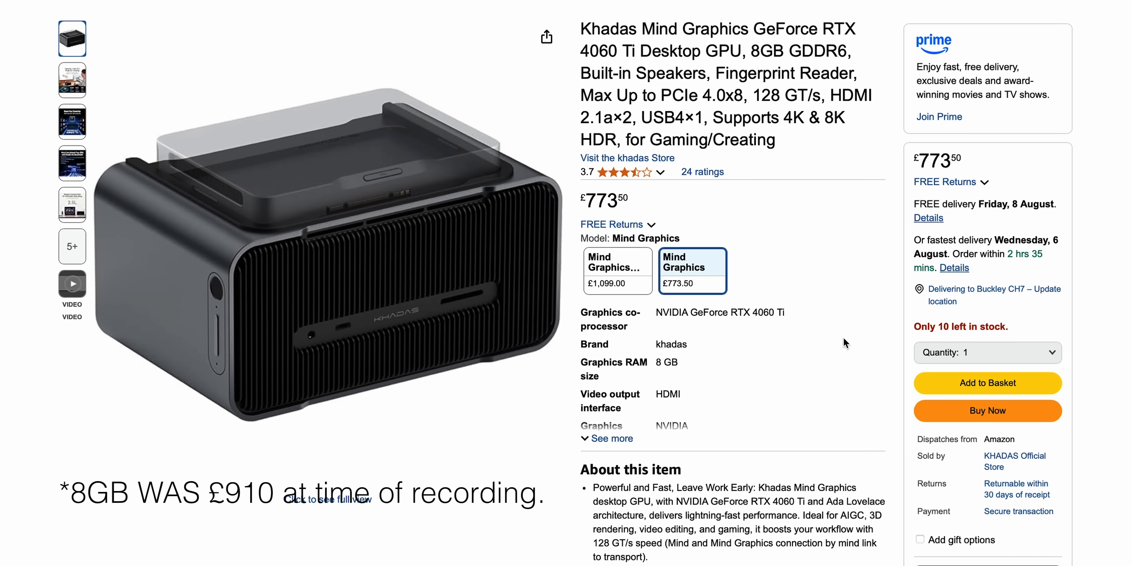
click(618, 270)
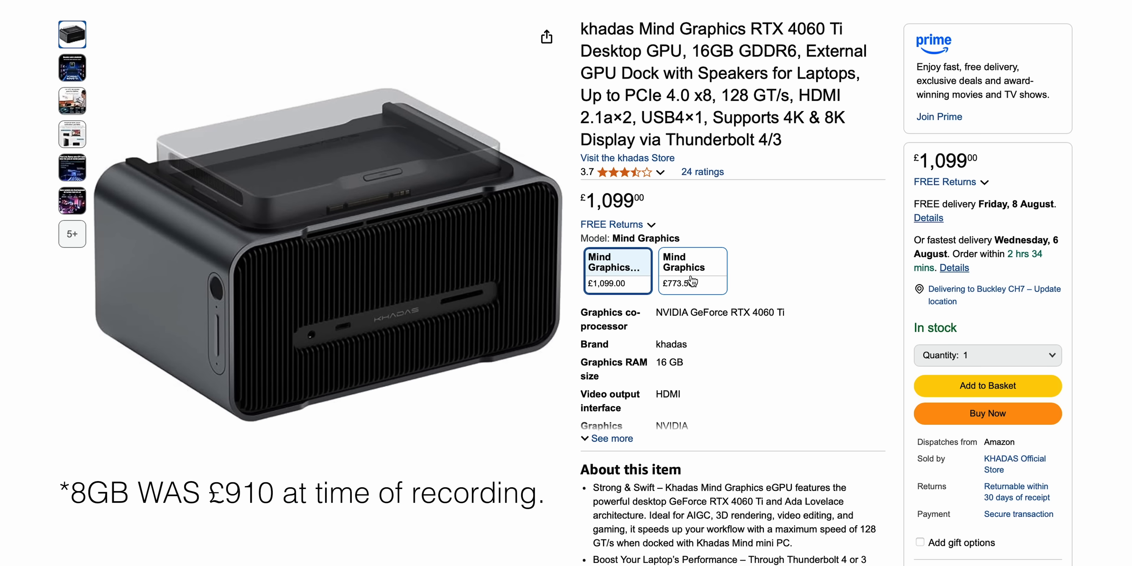
click(691, 270)
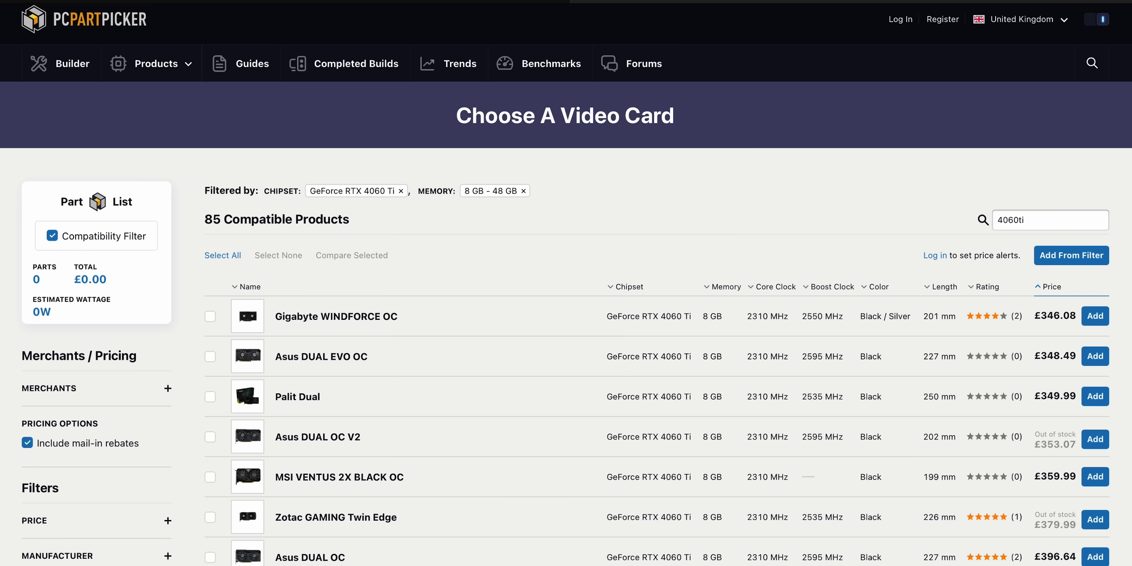
- Scroll the PCPartPicker RTX 4060 Ti video card list priced from £346.08
scroll(down, 3)
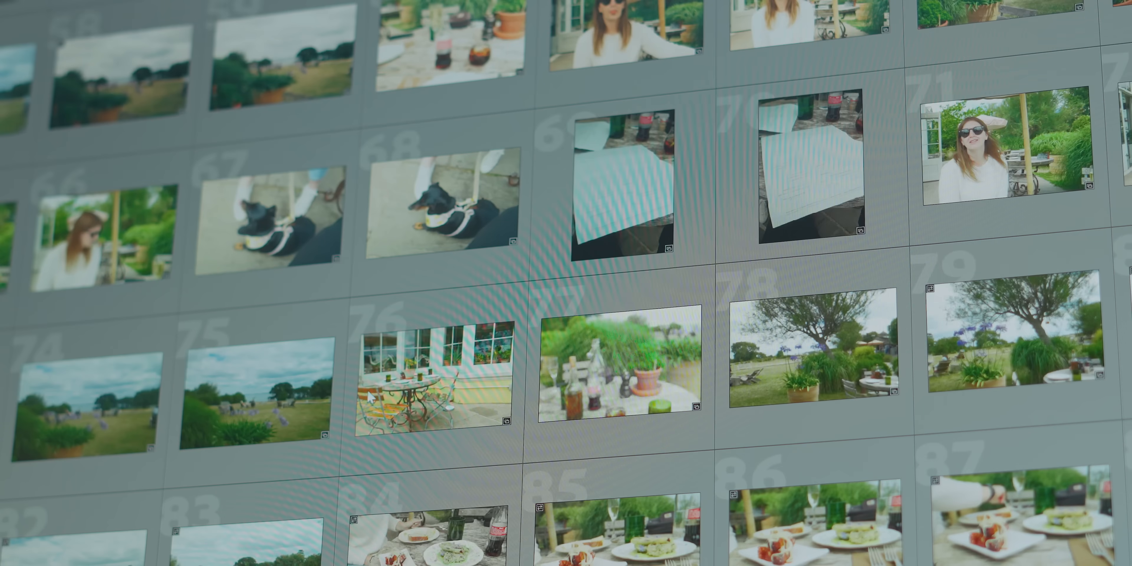
scroll(down, 3)
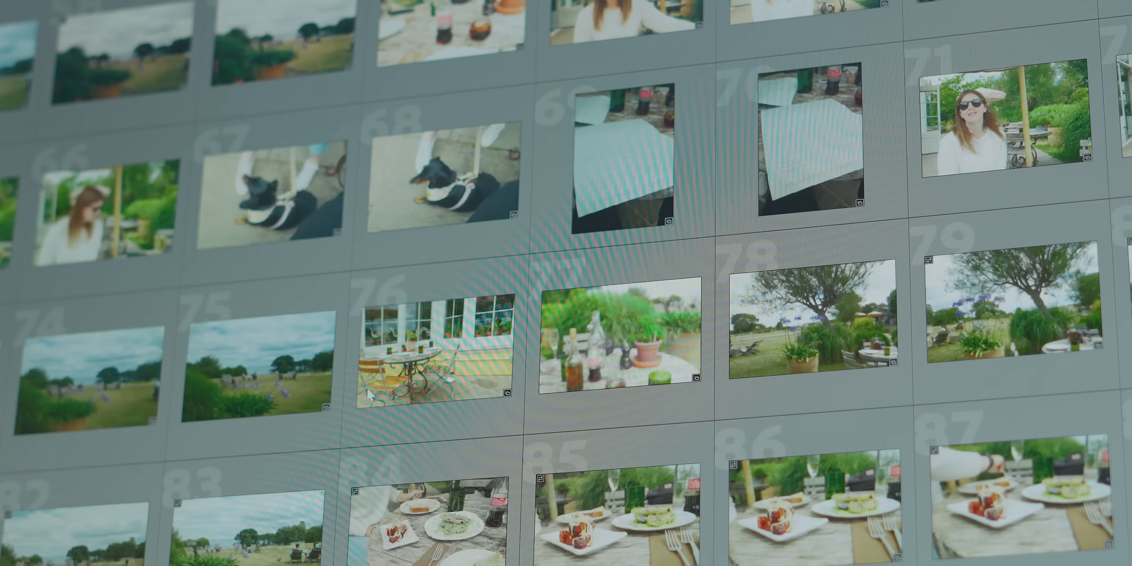